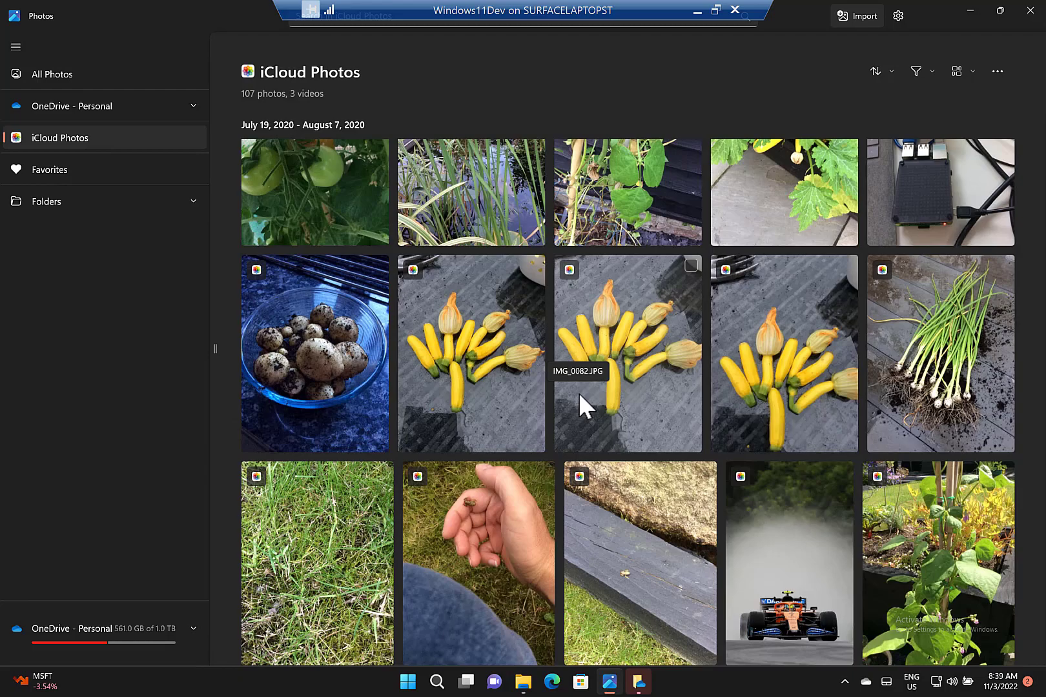
{"action": "mouse_move", "coordinate": [427, 131]}
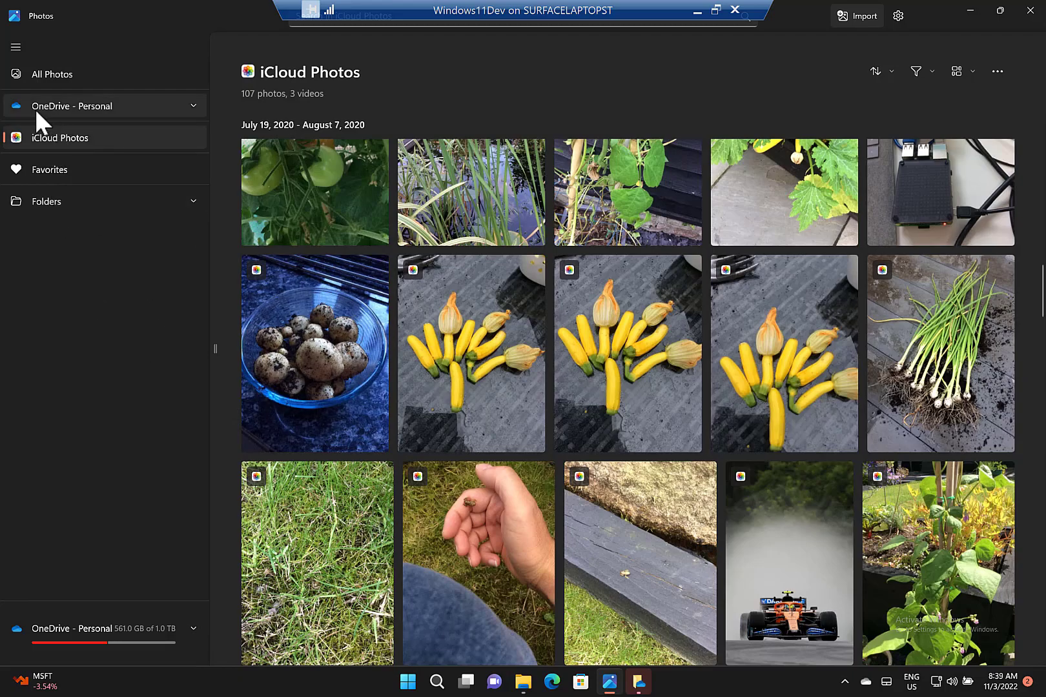
{"action": "mouse_move", "coordinate": [57, 120]}
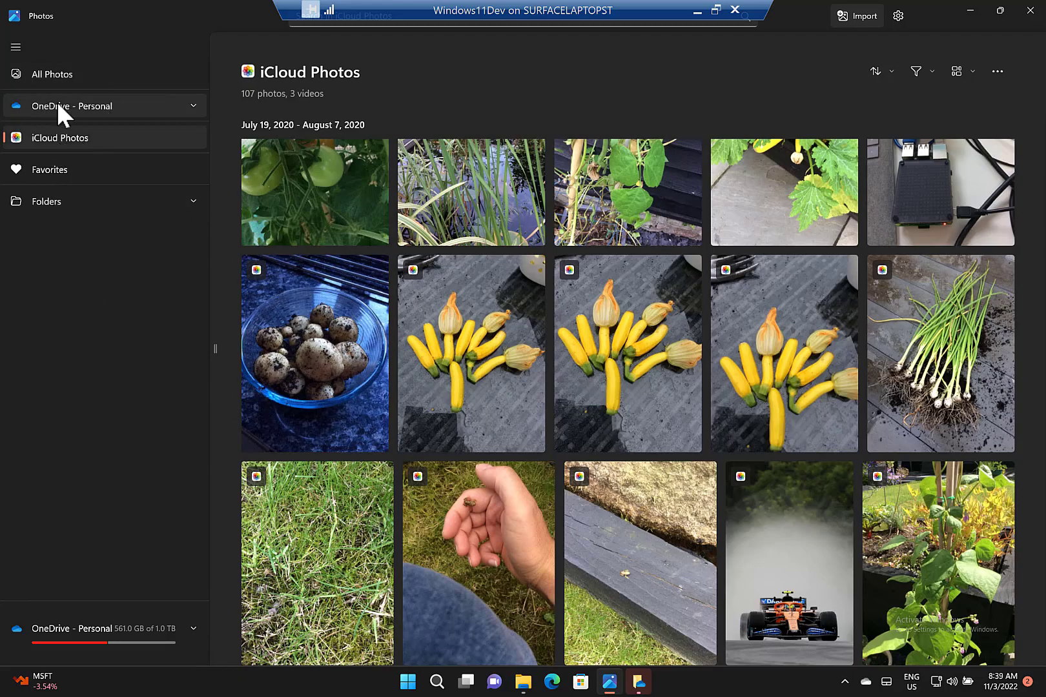
{"action": "mouse_move", "coordinate": [200, 213]}
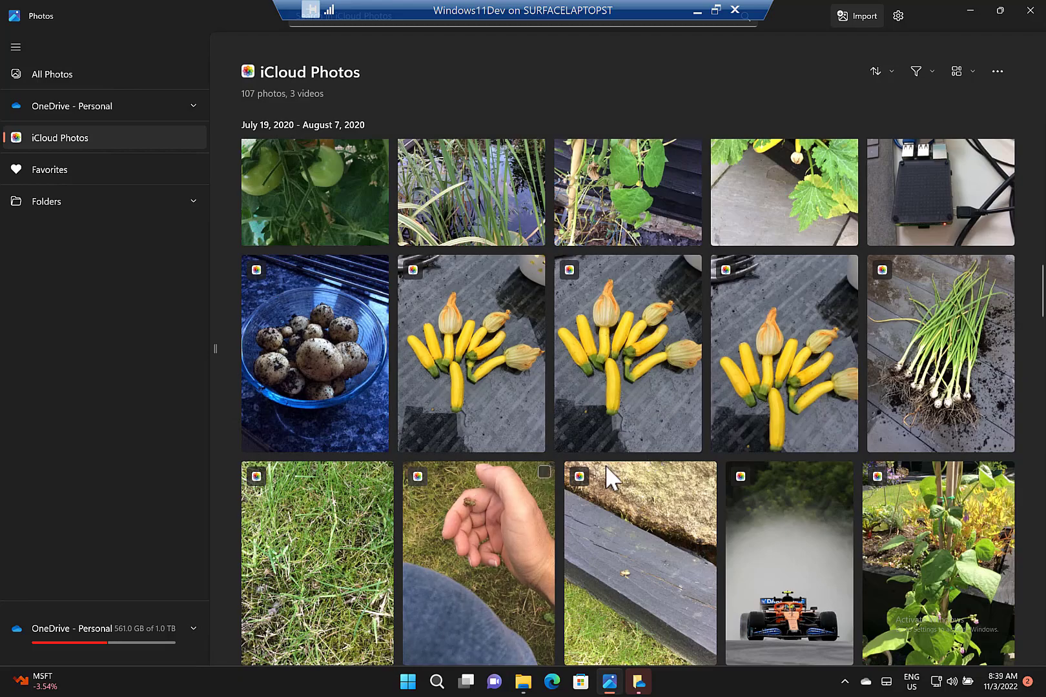
{"action": "mouse_move", "coordinate": [544, 477]}
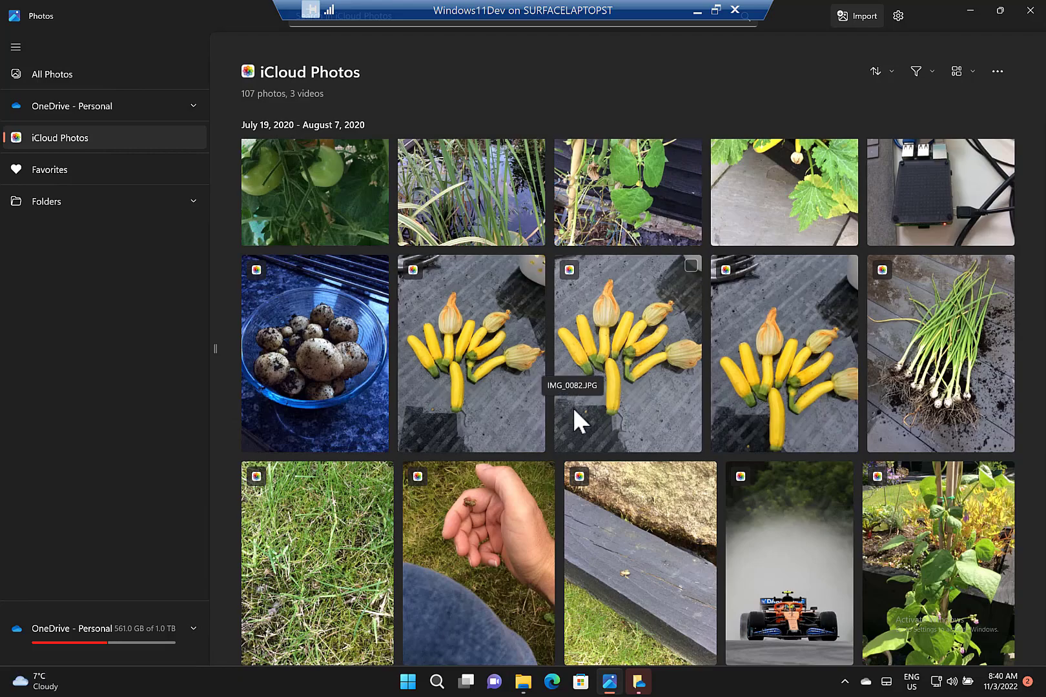
{"action": "mouse_move", "coordinate": [658, 411]}
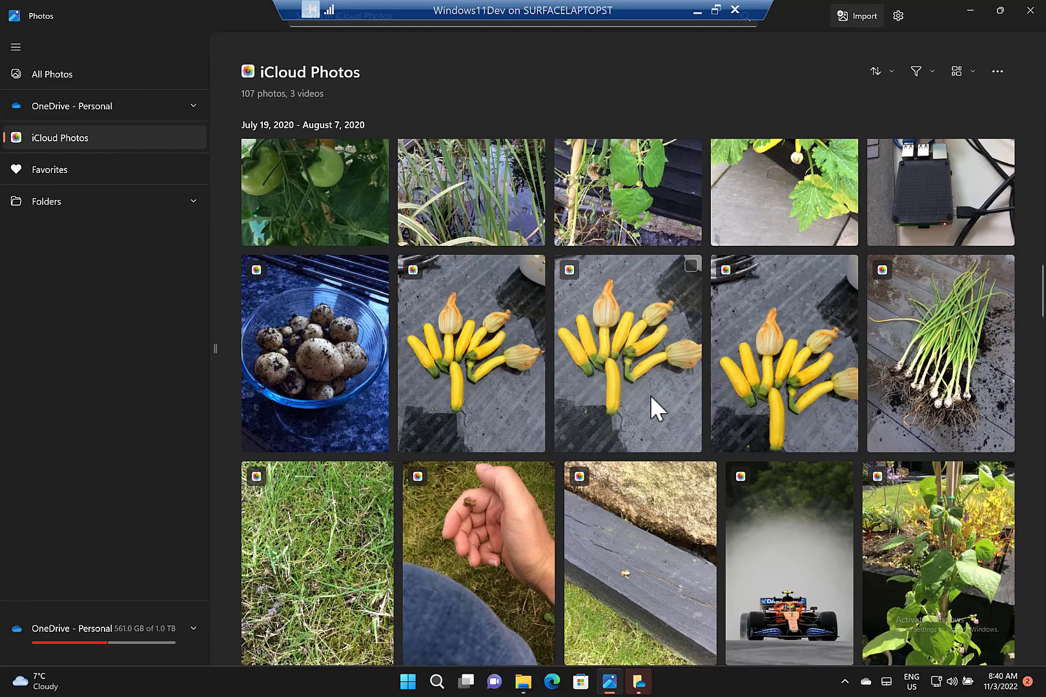
{"action": "mouse_move", "coordinate": [657, 411]}
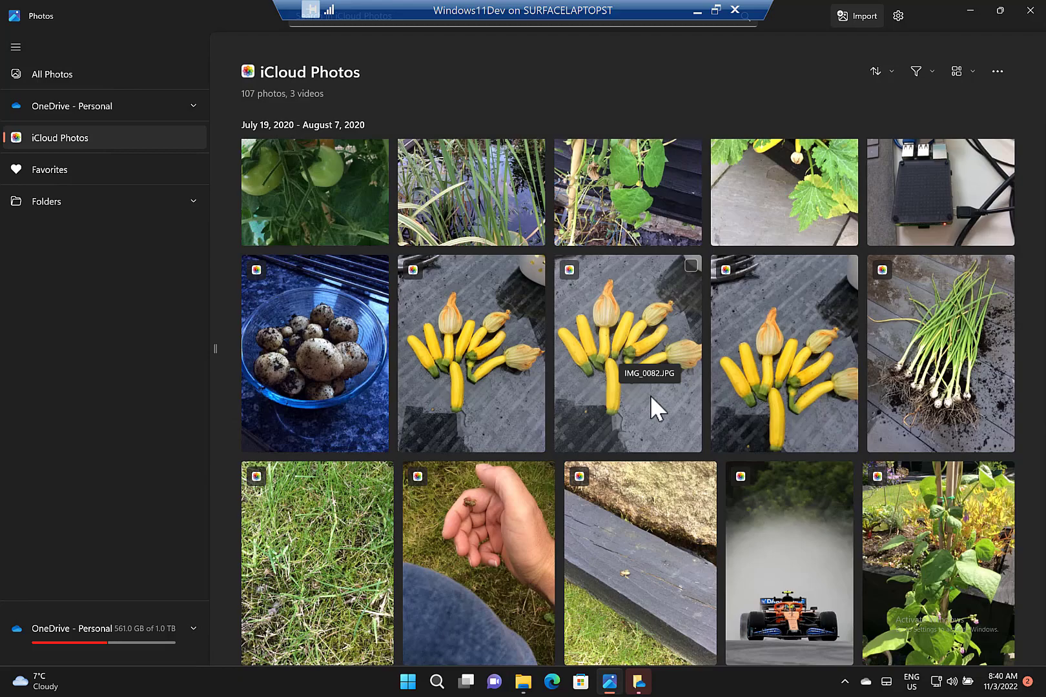
{"action": "mouse_move", "coordinate": [667, 580]}
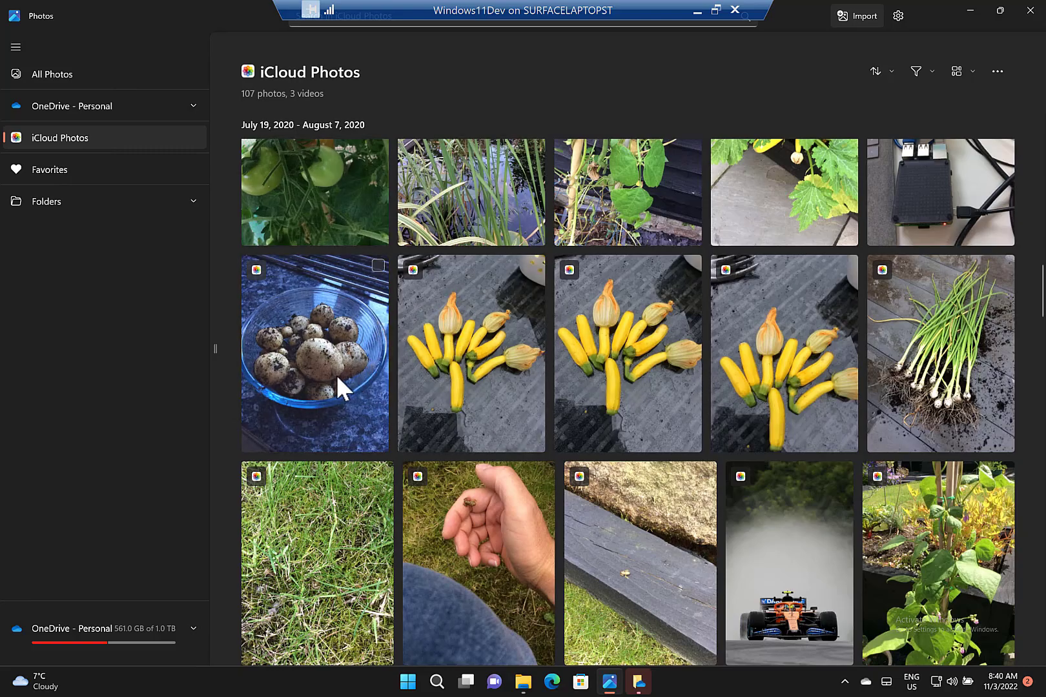
{"action": "mouse_move", "coordinate": [445, 284]}
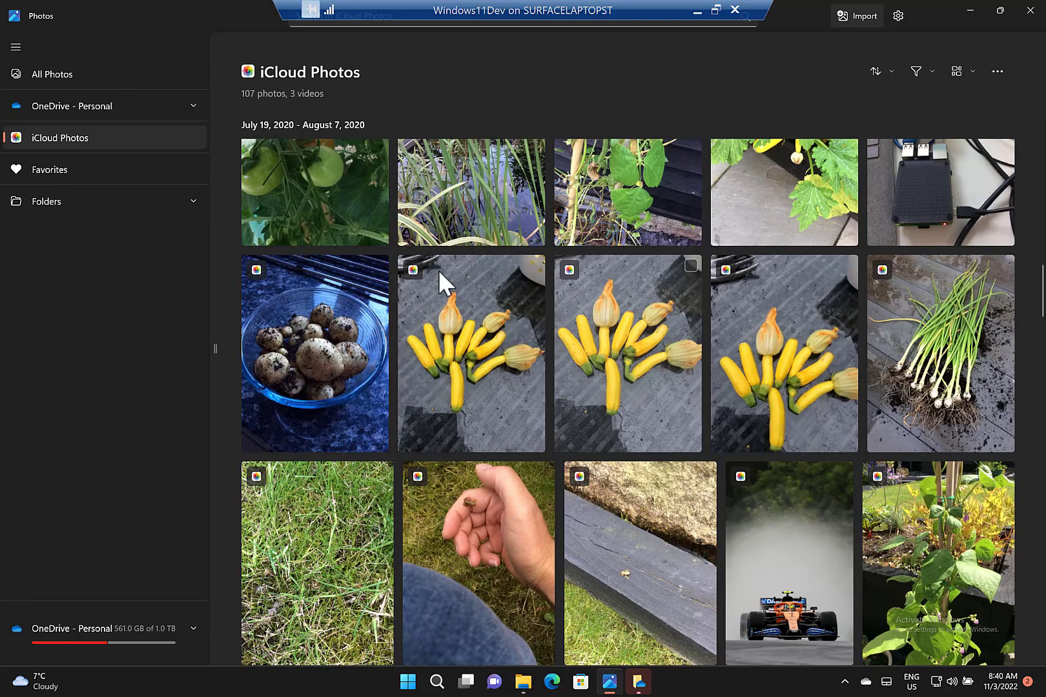
Scroll to the zucchini leaf photo and check its Move/copy and Share options.
{"action": "scroll", "scroll_direction": "down", "scroll_amount": 3}
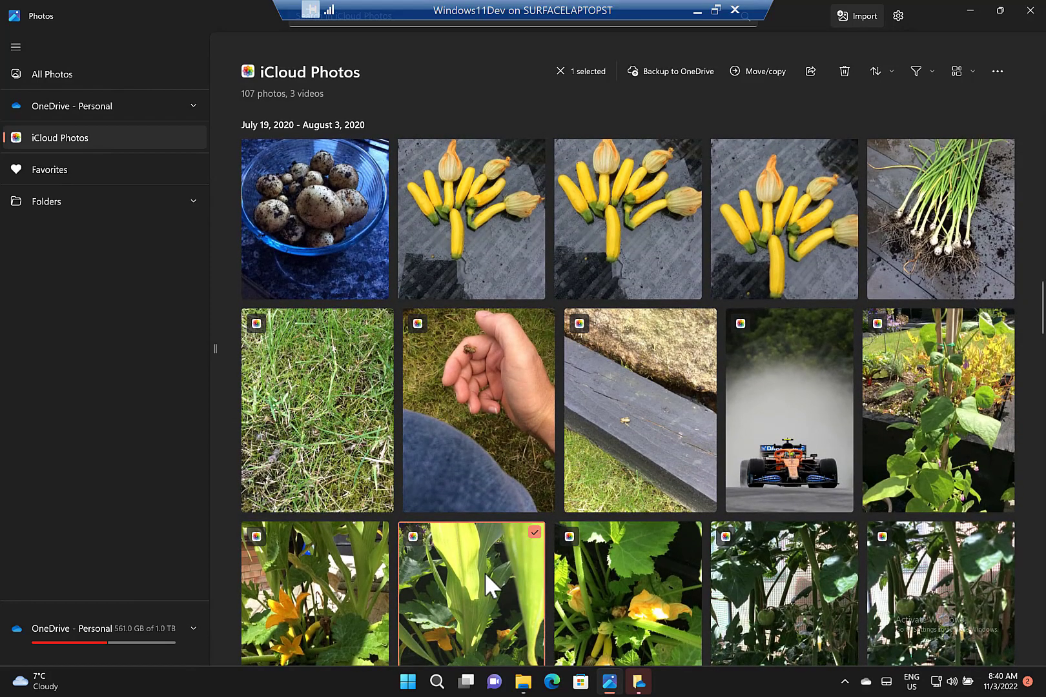
{"action": "mouse_move", "coordinate": [634, 211]}
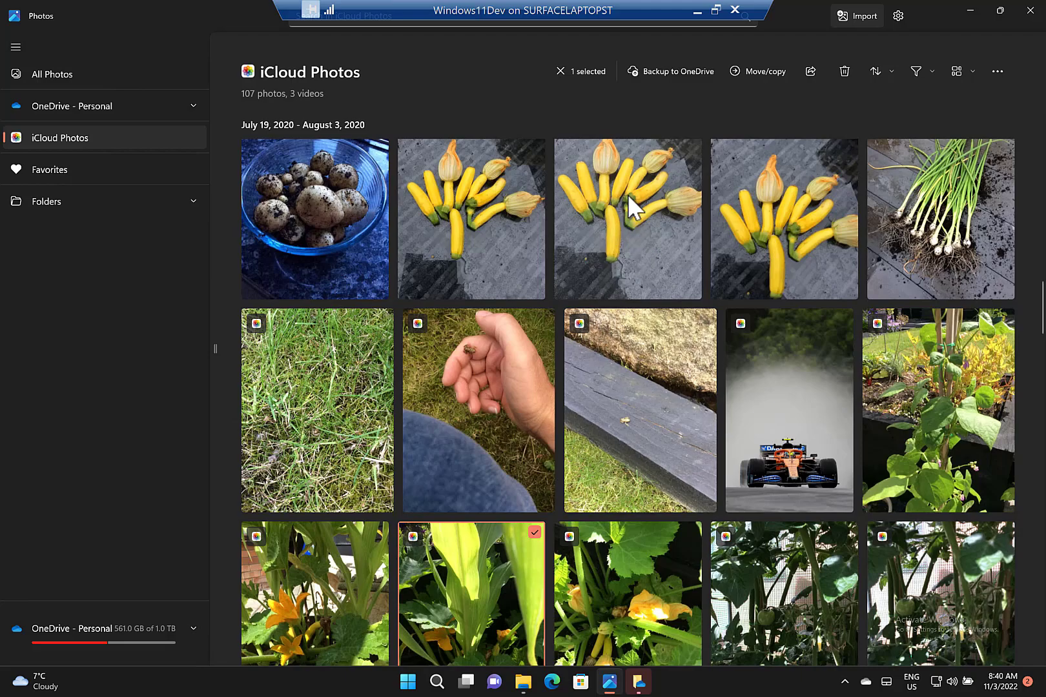
{"action": "left_click", "coordinate": [763, 72]}
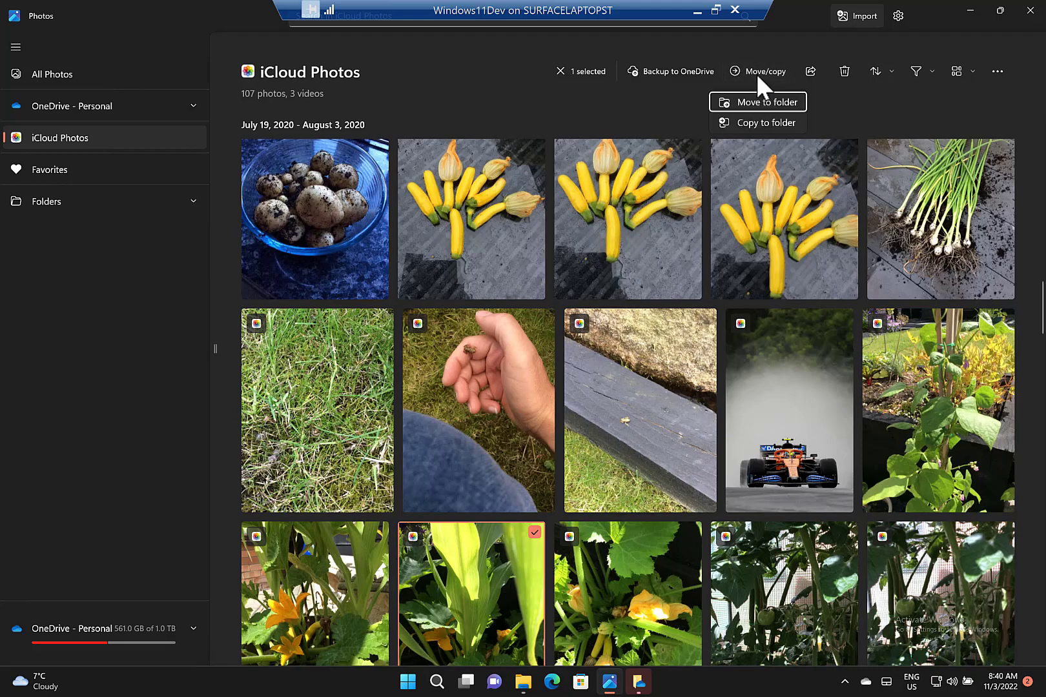
{"action": "mouse_move", "coordinate": [754, 102]}
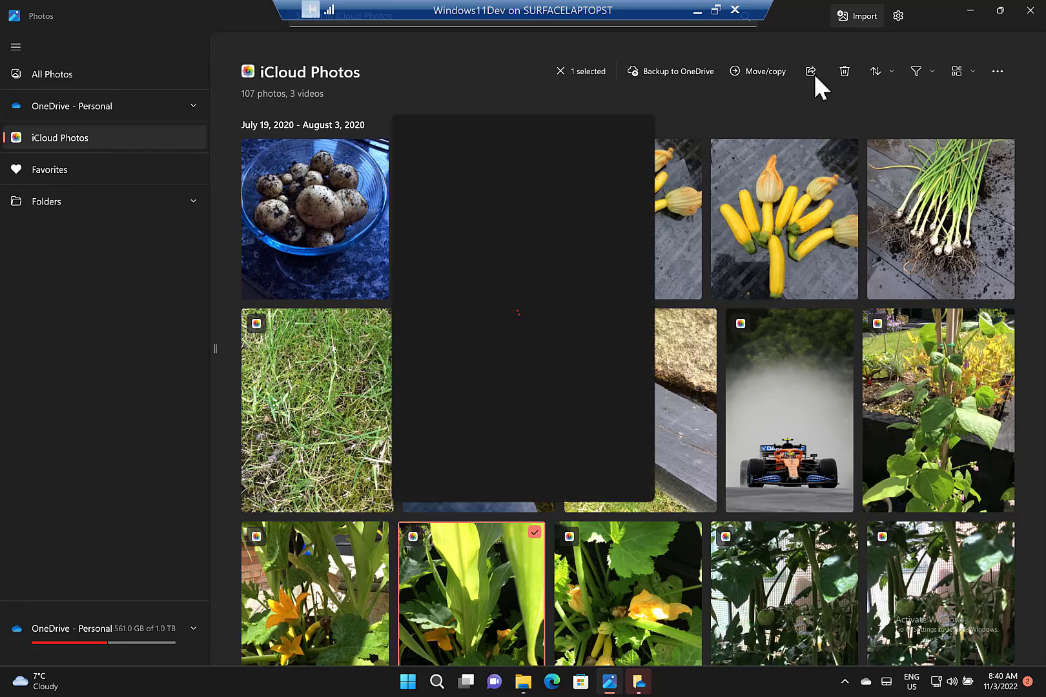
{"action": "left_click", "coordinate": [810, 71]}
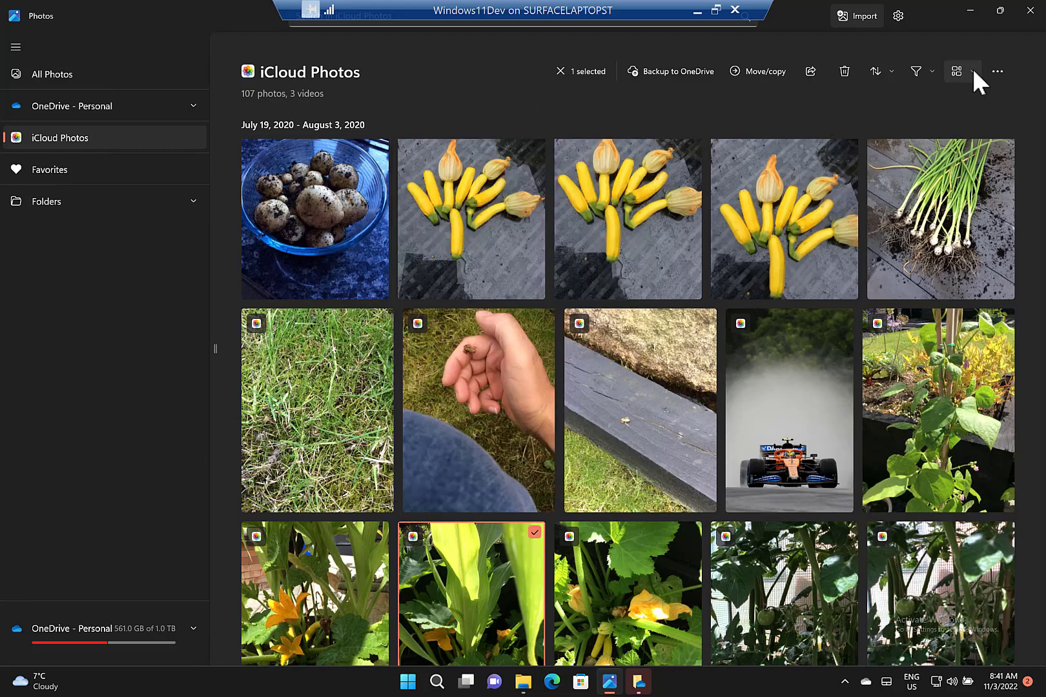
Deselect the photo and browse the Sort, Filter and View layout menus without changes.
{"action": "left_click", "coordinate": [957, 71]}
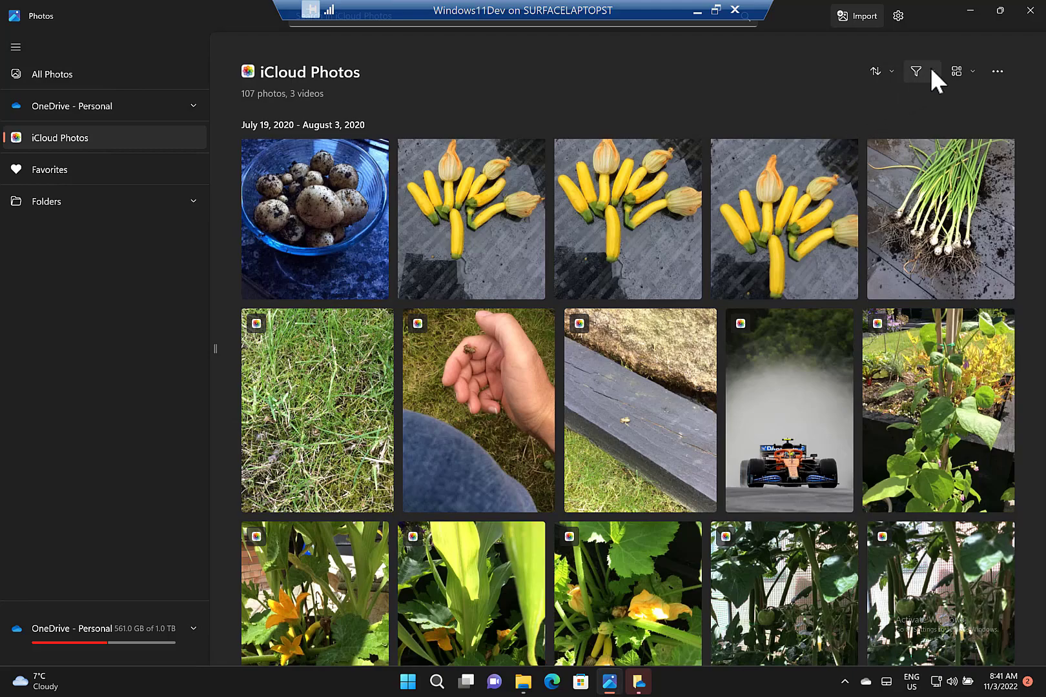
{"action": "mouse_move", "coordinate": [877, 72]}
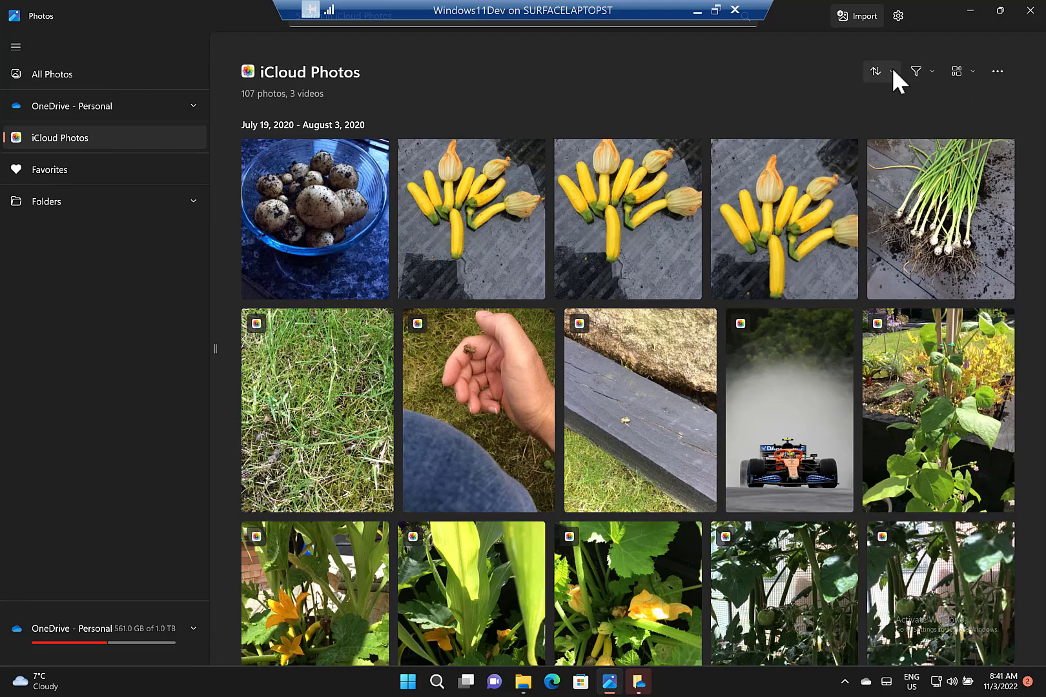
{"action": "left_click", "coordinate": [882, 71]}
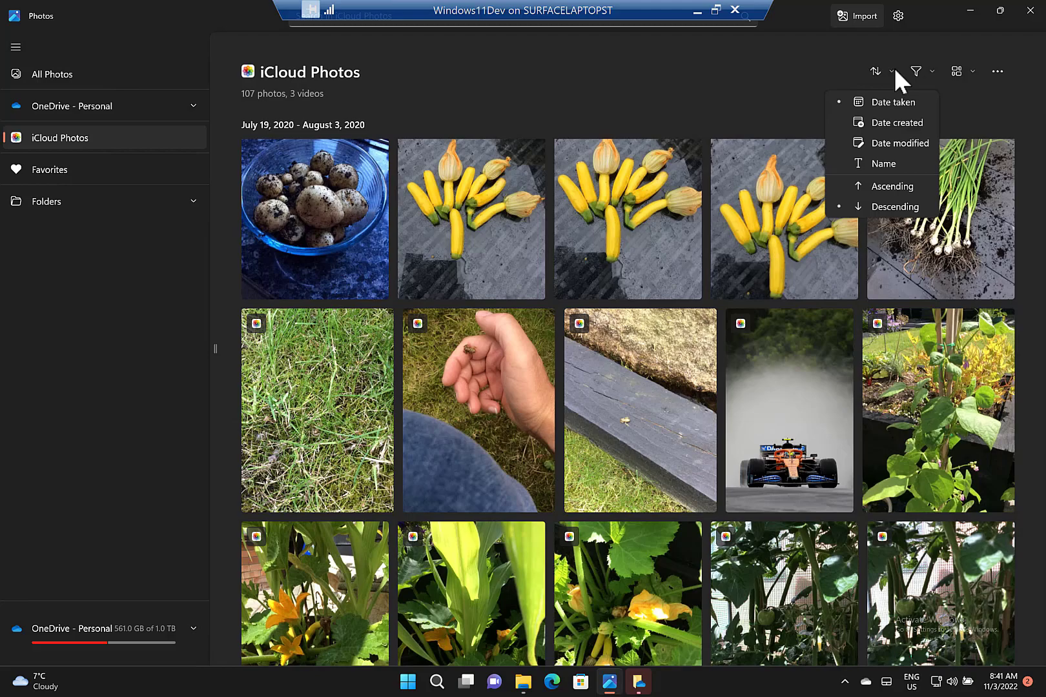
{"action": "left_click", "coordinate": [933, 72]}
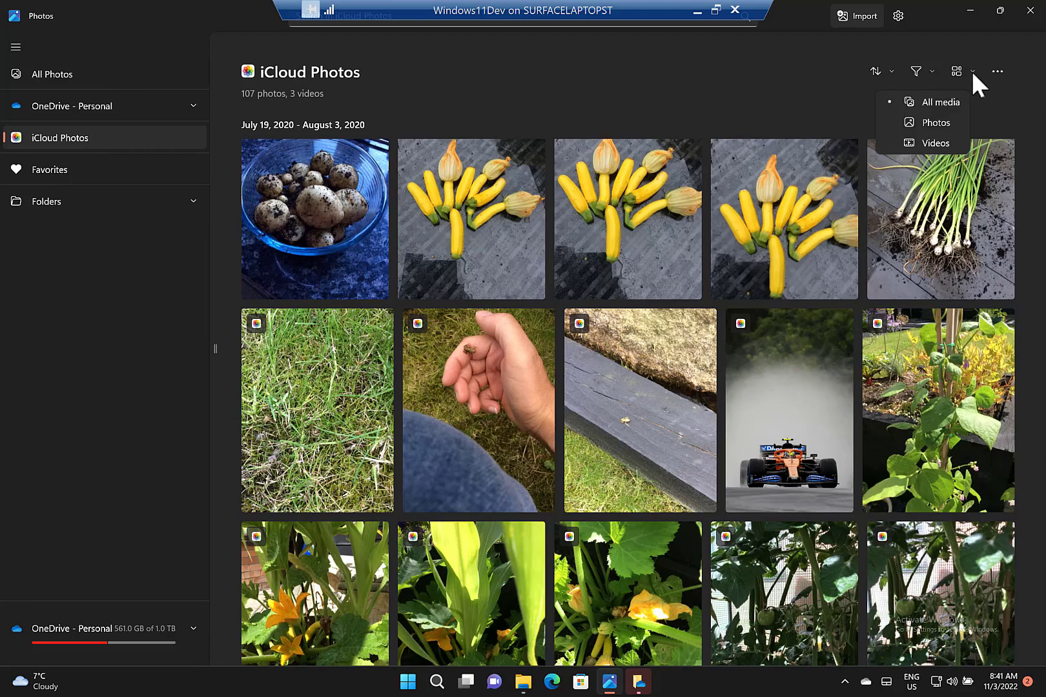
{"action": "left_click", "coordinate": [956, 71]}
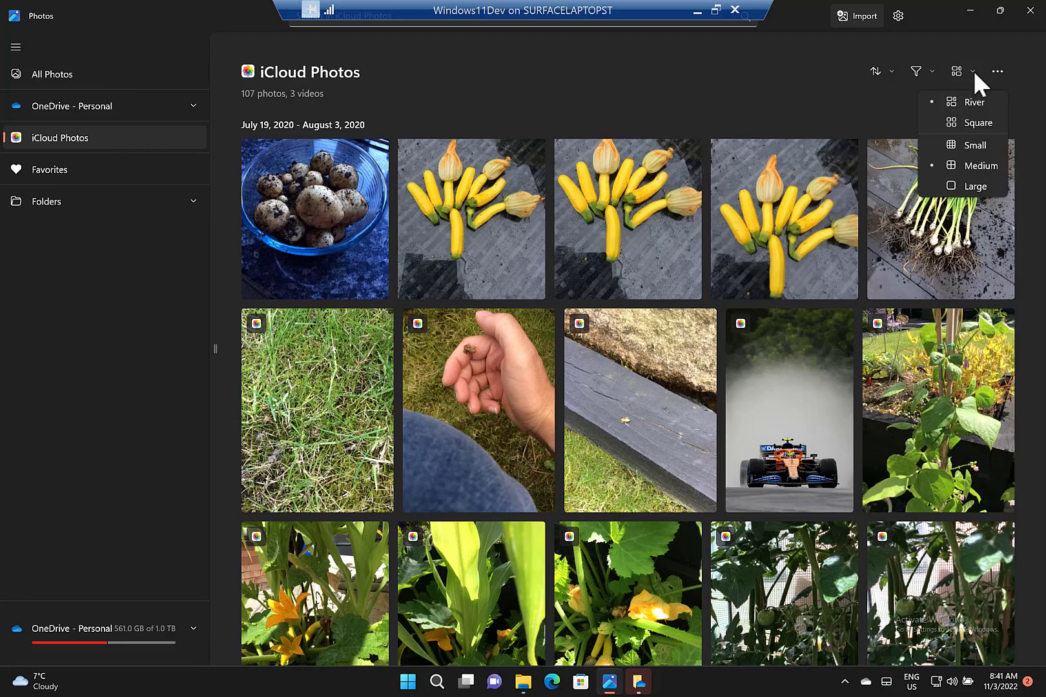
{"action": "mouse_move", "coordinate": [916, 125]}
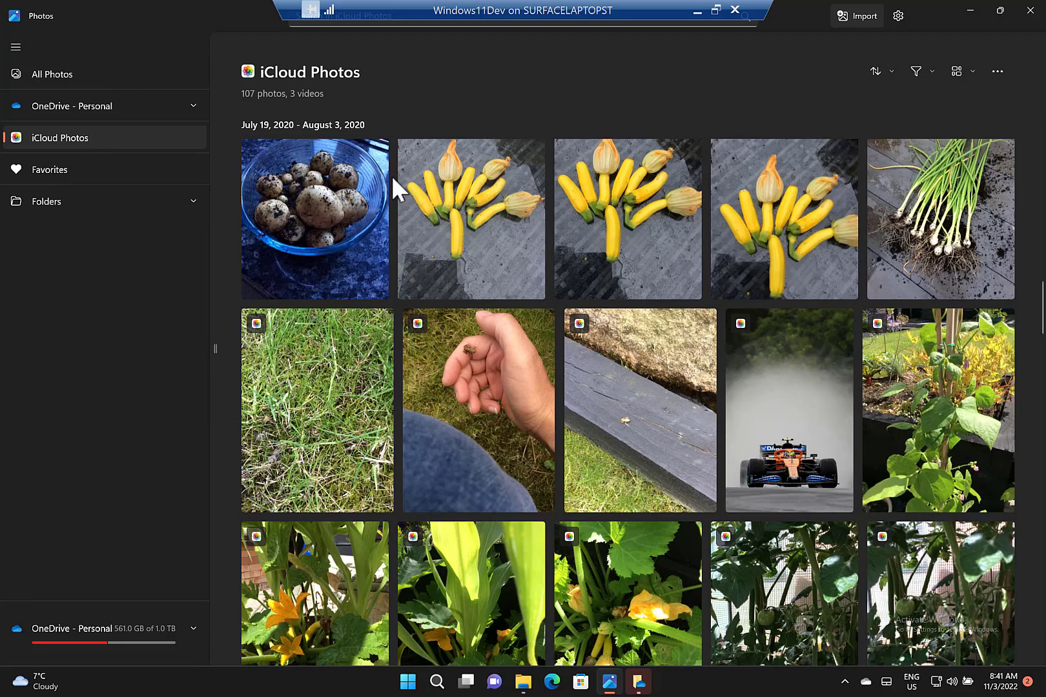
{"action": "mouse_move", "coordinate": [64, 117]}
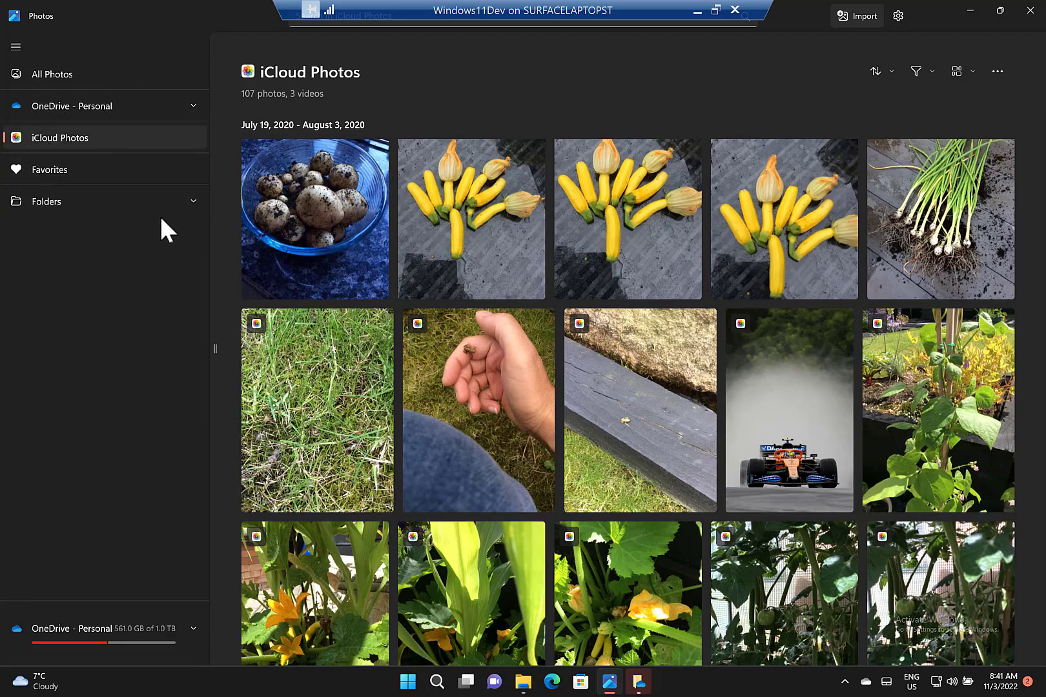
Expand Folders and then Pictures in the sidebar to open Mobile uploads.
{"action": "left_click", "coordinate": [45, 201]}
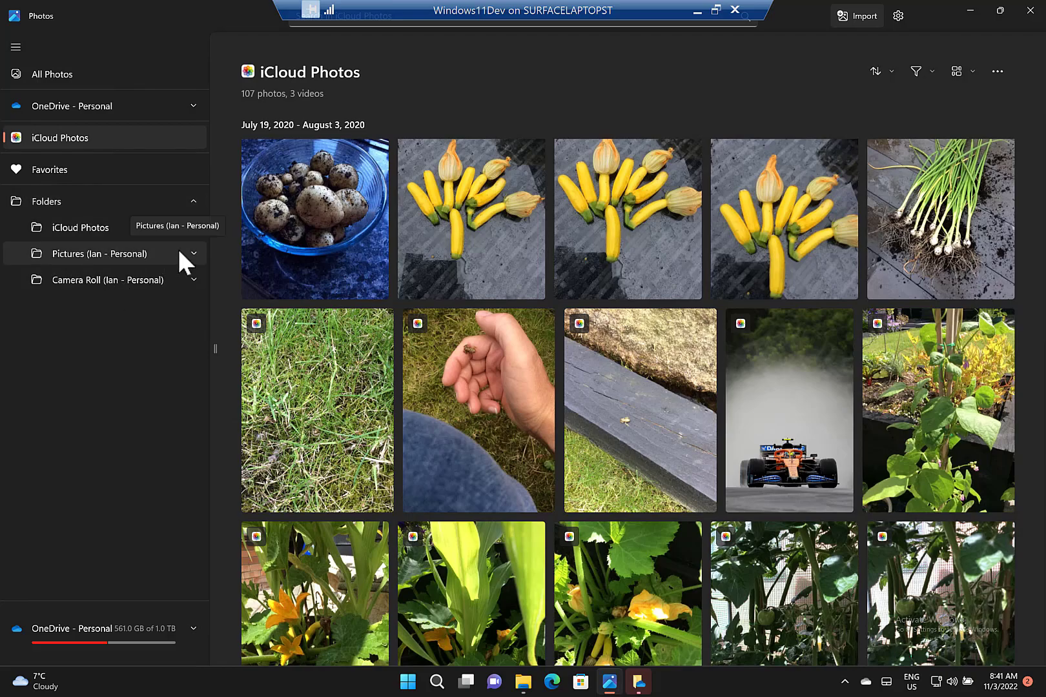
{"action": "left_click", "coordinate": [194, 254]}
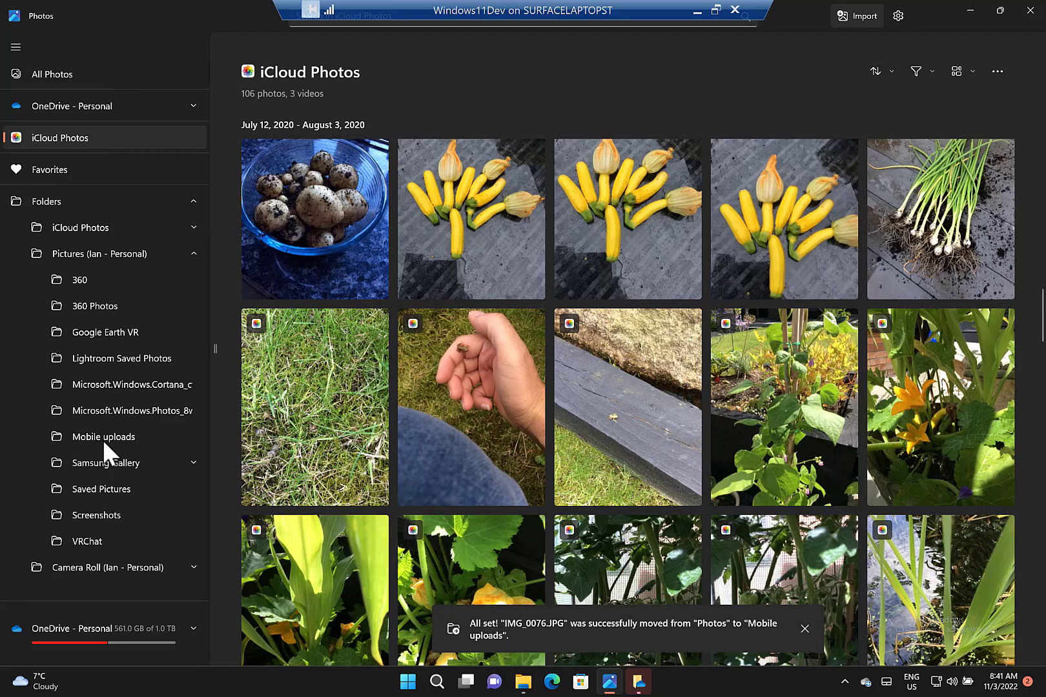
{"action": "left_click", "coordinate": [103, 437]}
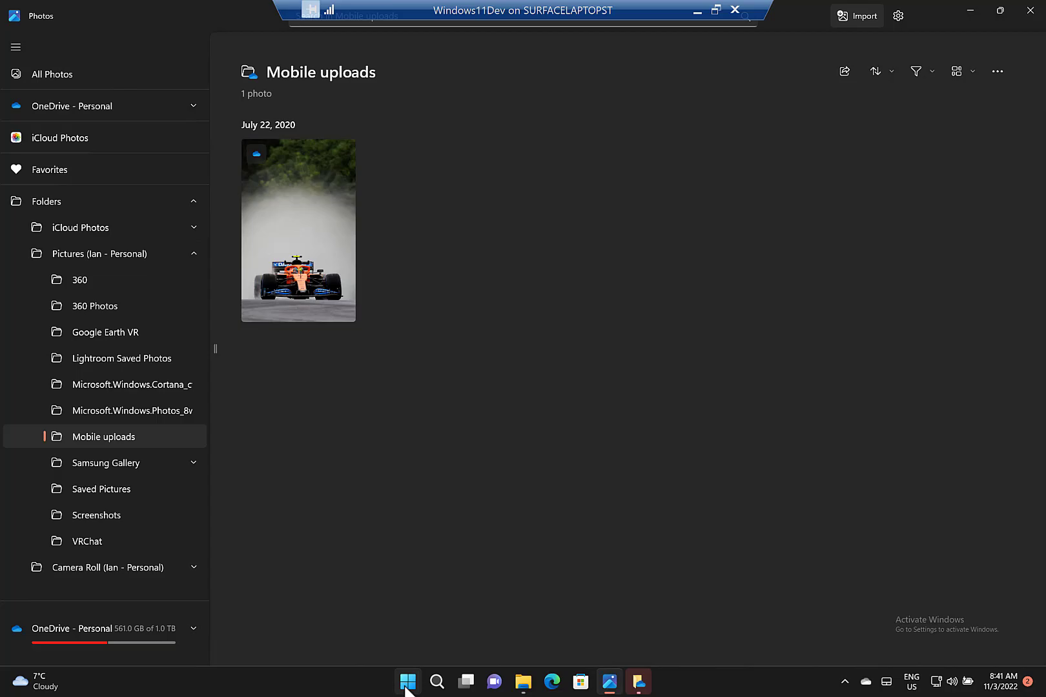
{"action": "mouse_move", "coordinate": [437, 682]}
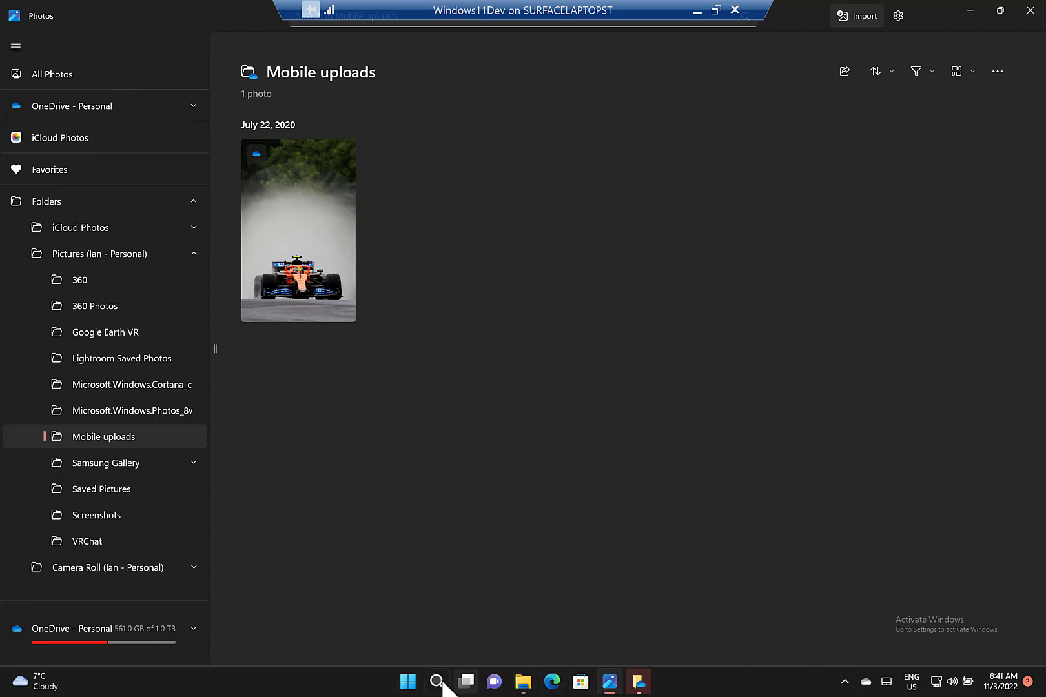
Search Windows for 'icloud'.
{"action": "left_click", "coordinate": [437, 681]}
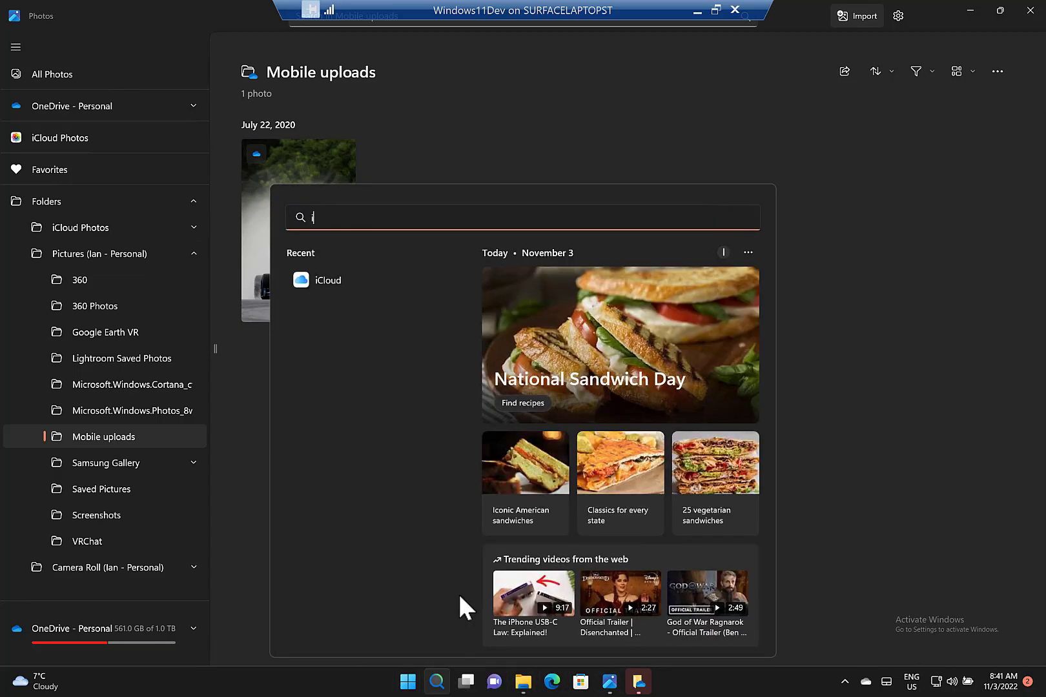
{"action": "type", "text": "icloud"}
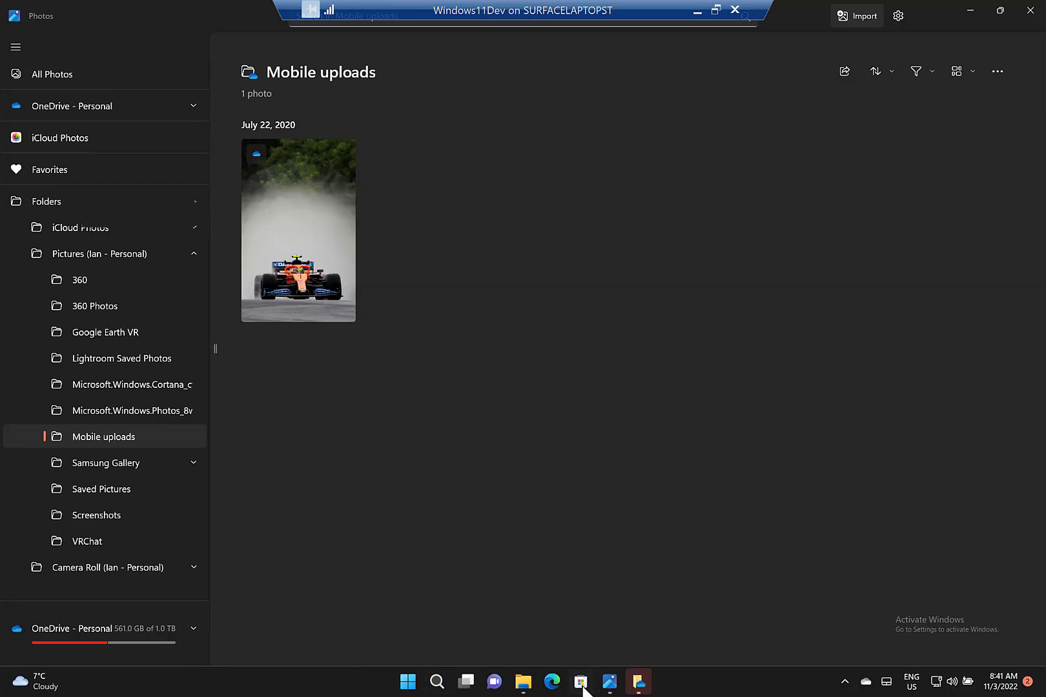
Open iCloud from the taskbar, check Drive and Photos sync, then minimise it.
{"action": "left_click", "coordinate": [579, 681]}
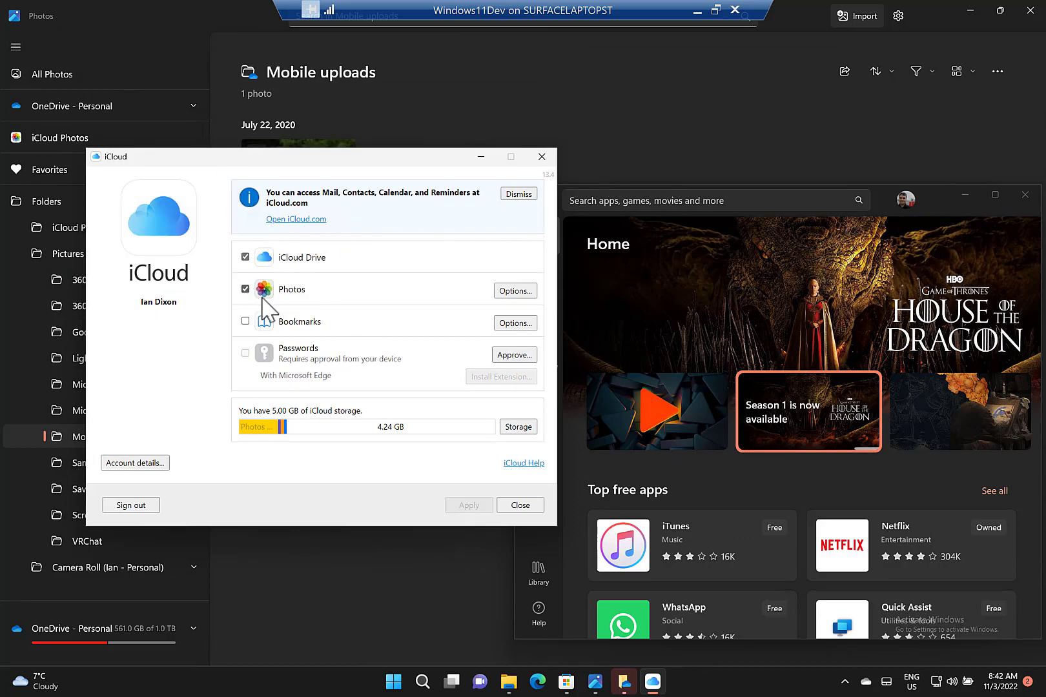
{"action": "mouse_move", "coordinate": [382, 381]}
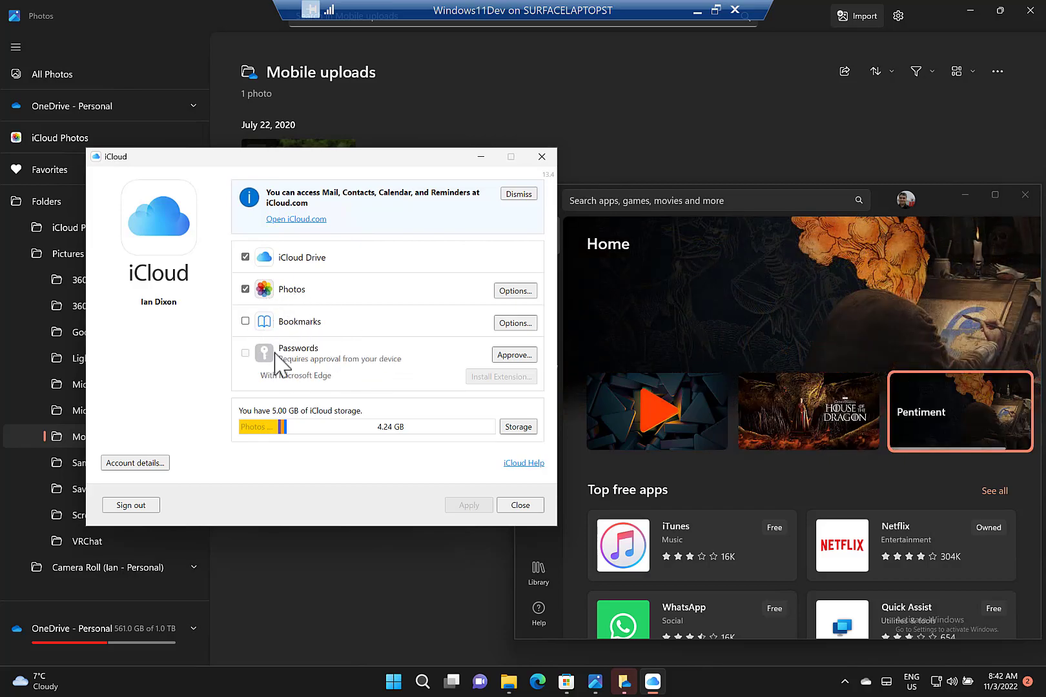
{"action": "mouse_move", "coordinate": [352, 292]}
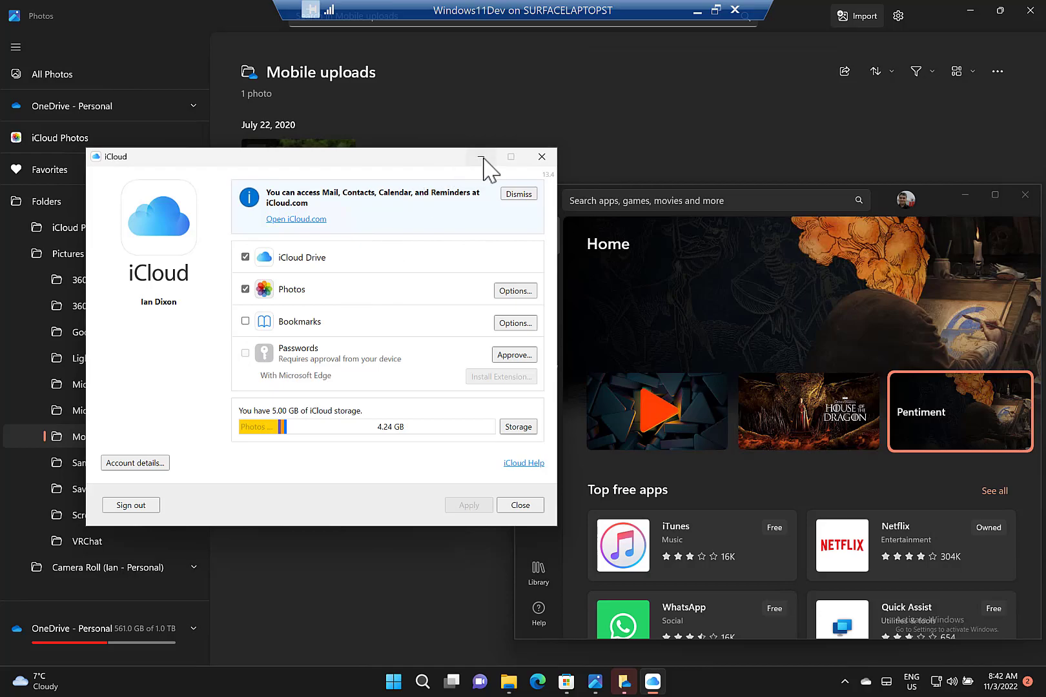
{"action": "left_click", "coordinate": [481, 157]}
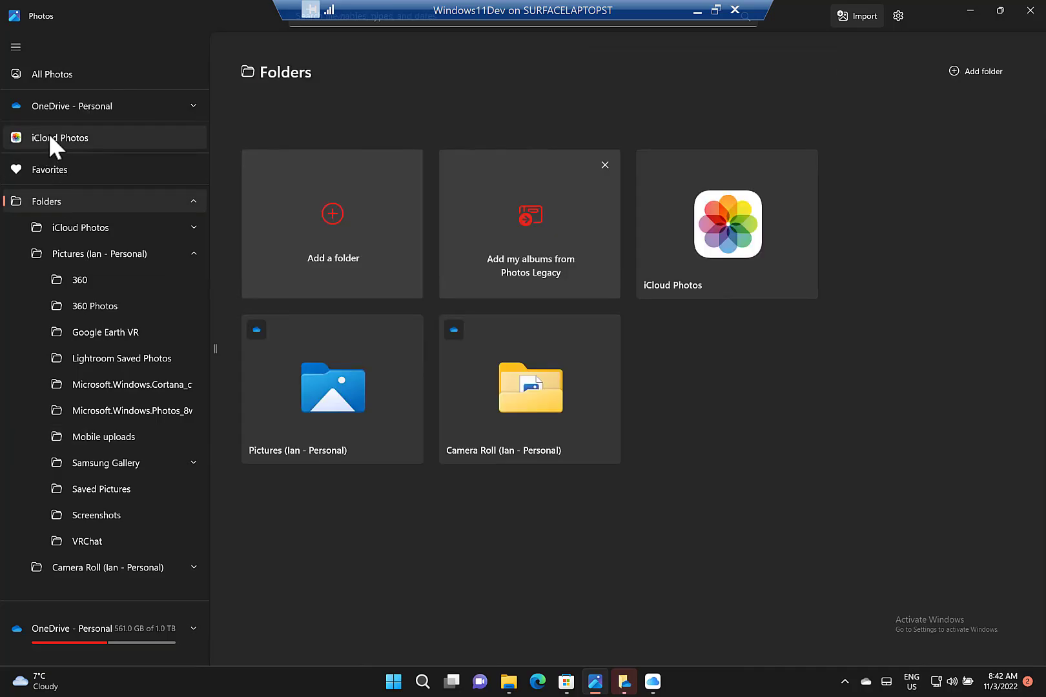
Switch back to iCloud Photos, now showing 106 photos and 3 videos.
{"action": "left_click", "coordinate": [60, 138]}
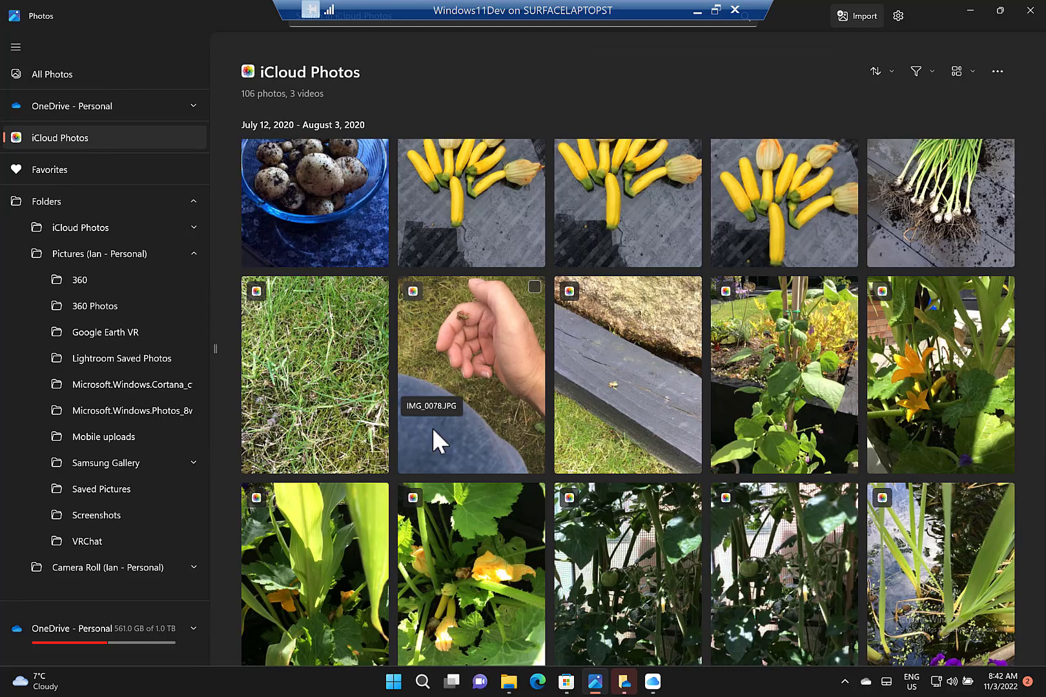